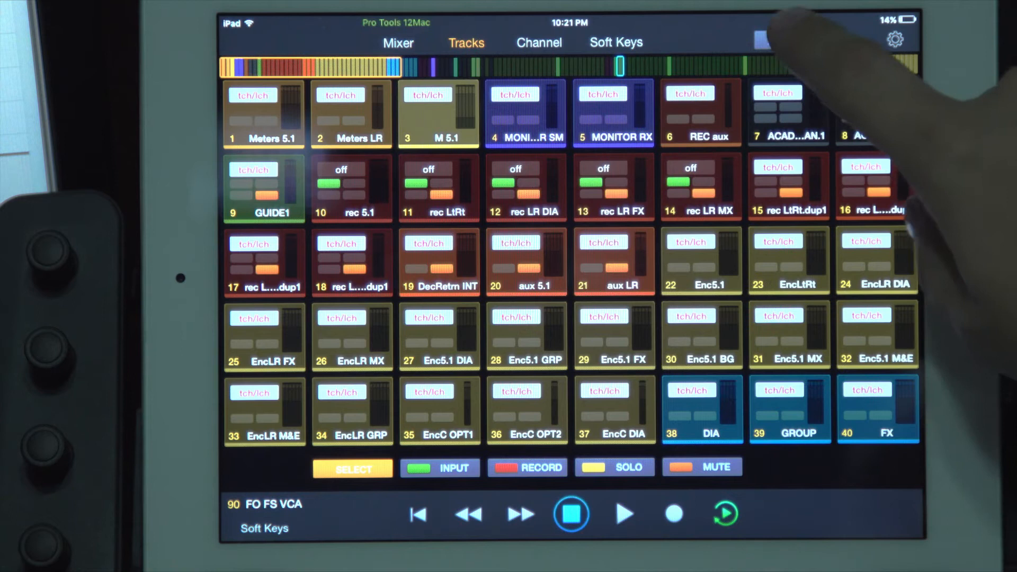
# Filter the Tracks view to show only VCA Master tracks via the TrackTypes filter.
pyautogui.click(786, 40)
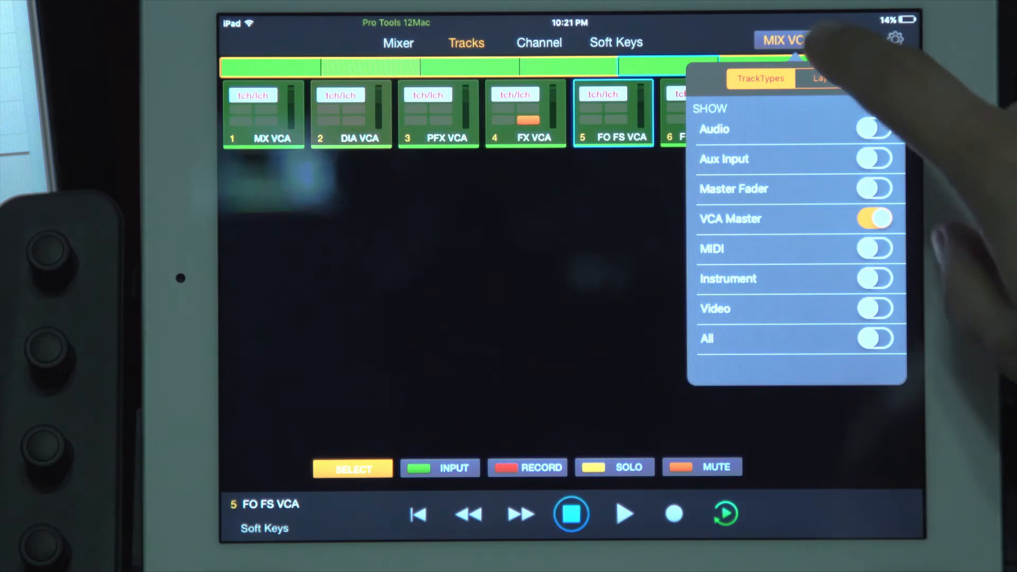